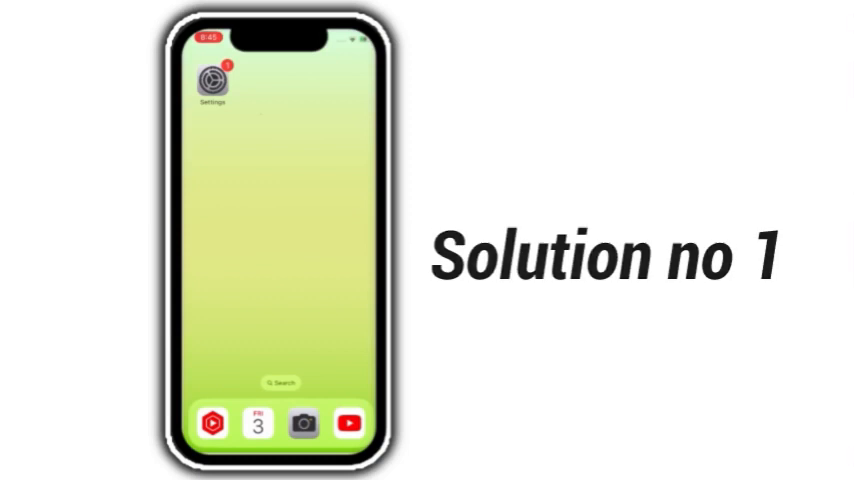
Go into Battery and view the Battery Health & Charging options.
left_click(210, 84)
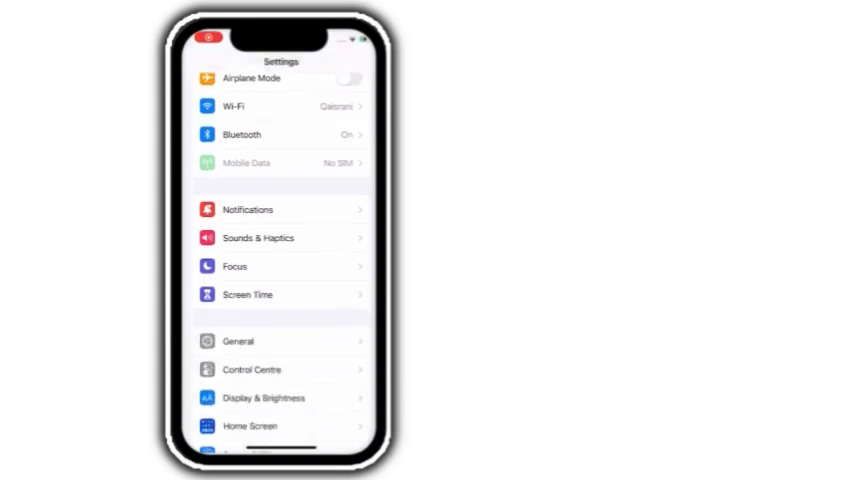
scroll("down", 3)
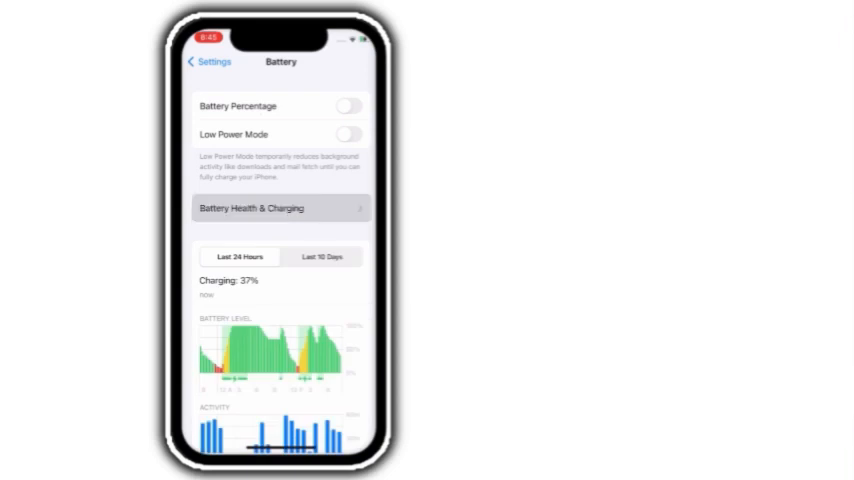
left_click(280, 208)
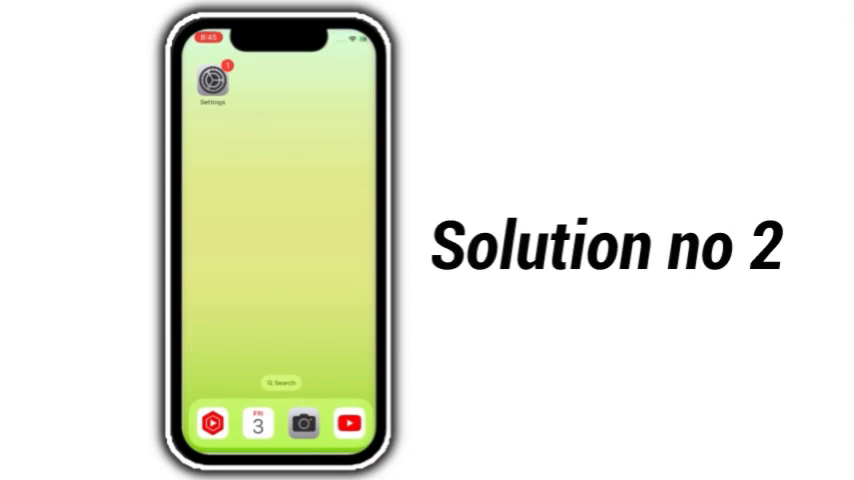
Return to Settings and check General > Software Update for a new version.
left_click(212, 84)
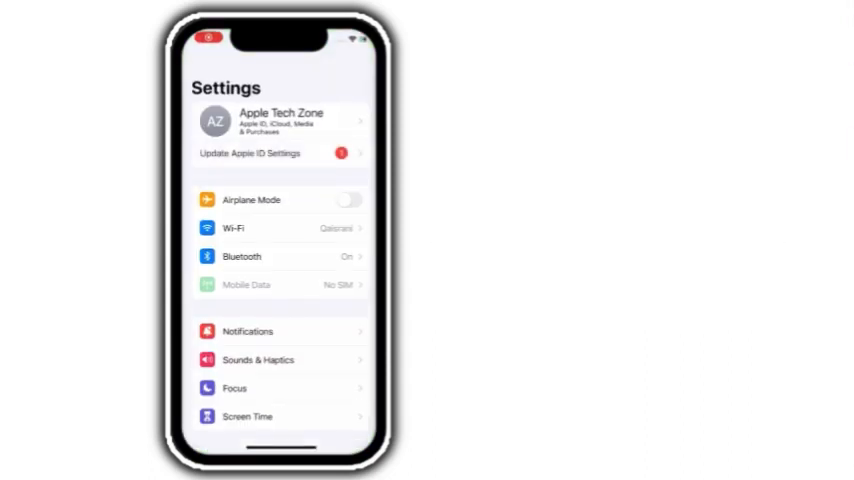
scroll("down", 3)
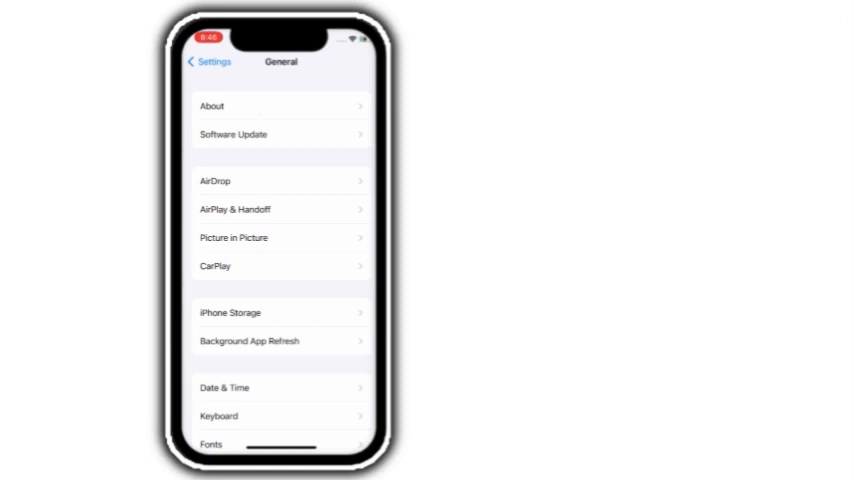
left_click(234, 134)
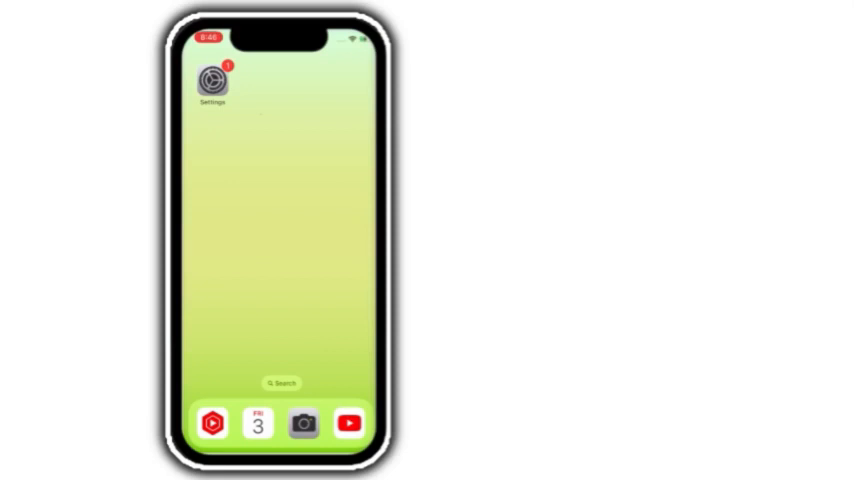
Under Transfer or Reset iPhone, choose Reset All Settings and reach its final confirmation.
left_click(212, 80)
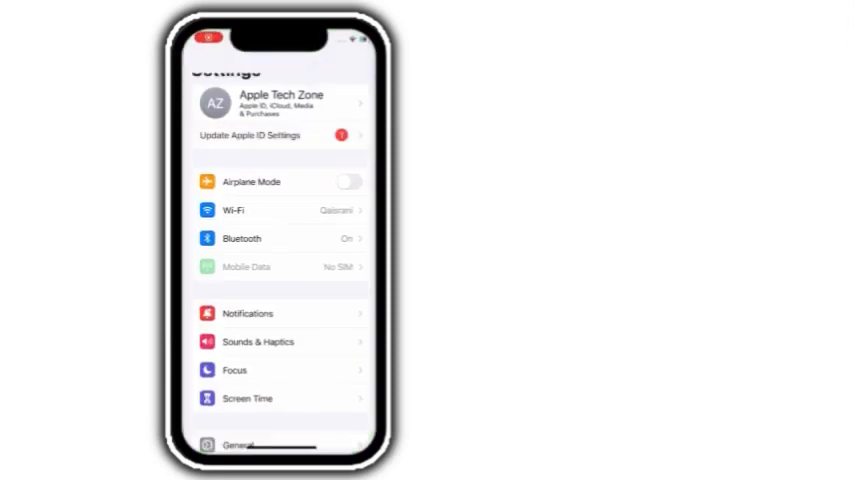
scroll("down", 3)
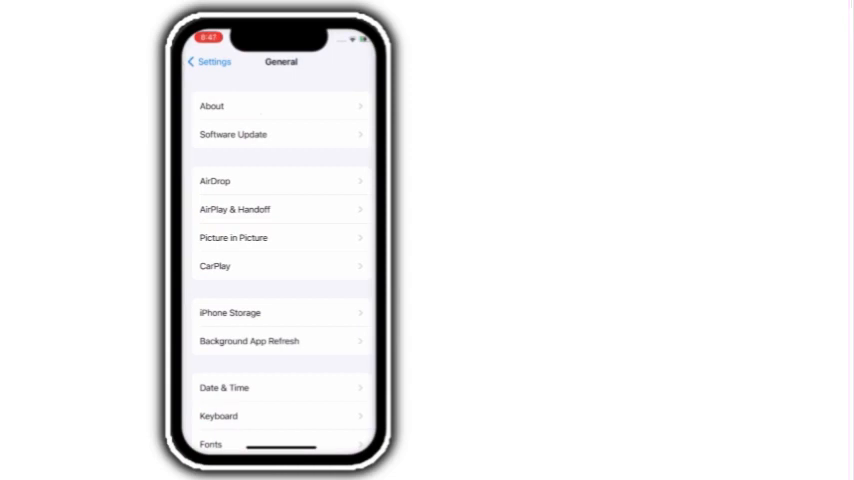
scroll("down", 3)
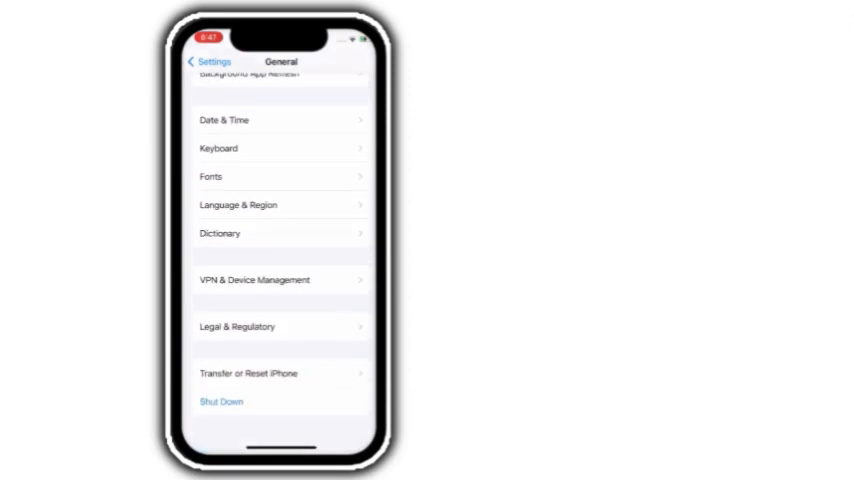
left_click(254, 372)
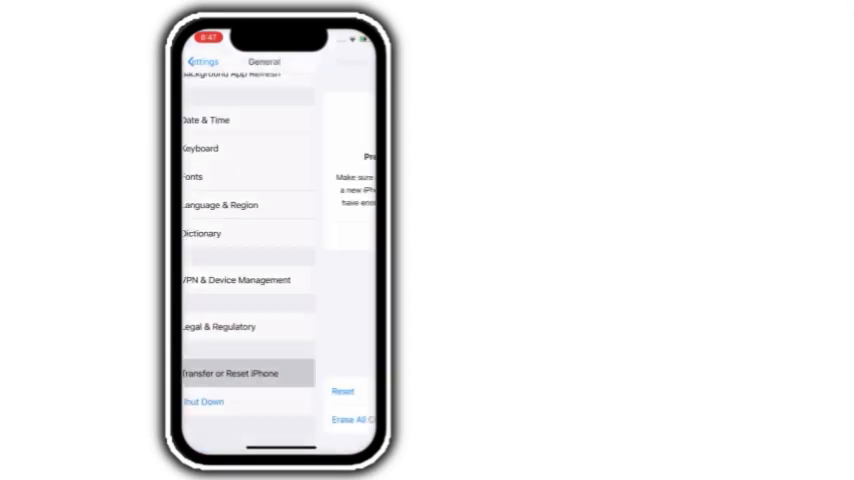
left_click(234, 372)
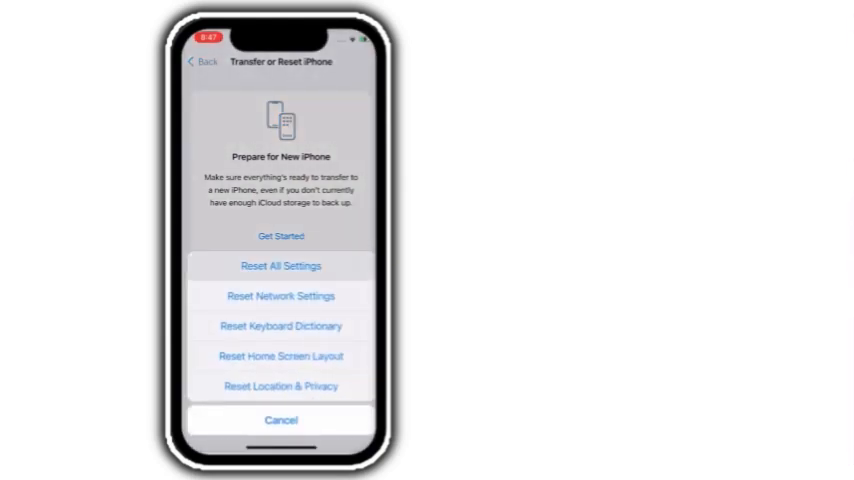
left_click(280, 420)
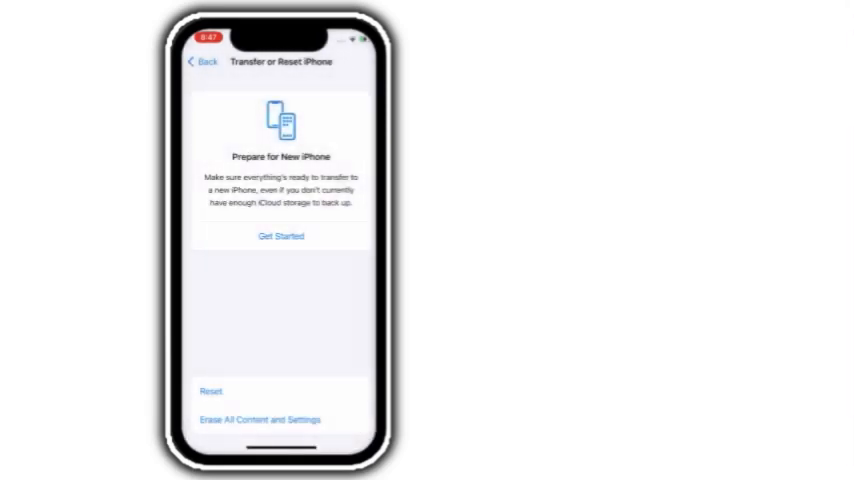
left_click(212, 392)
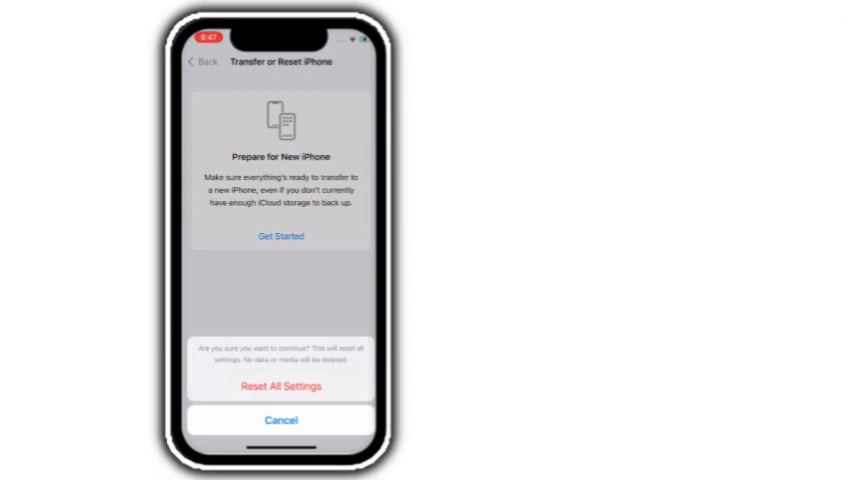